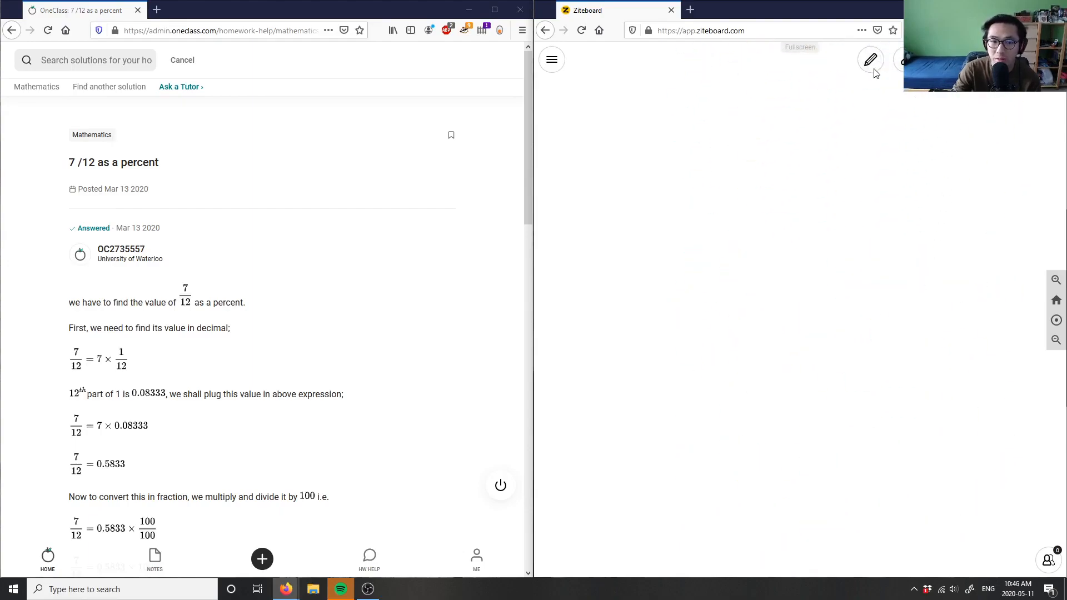
Handwrite '10) 7/12 as a percentage?' with the pen near the top left of the board
left_click(870, 59)
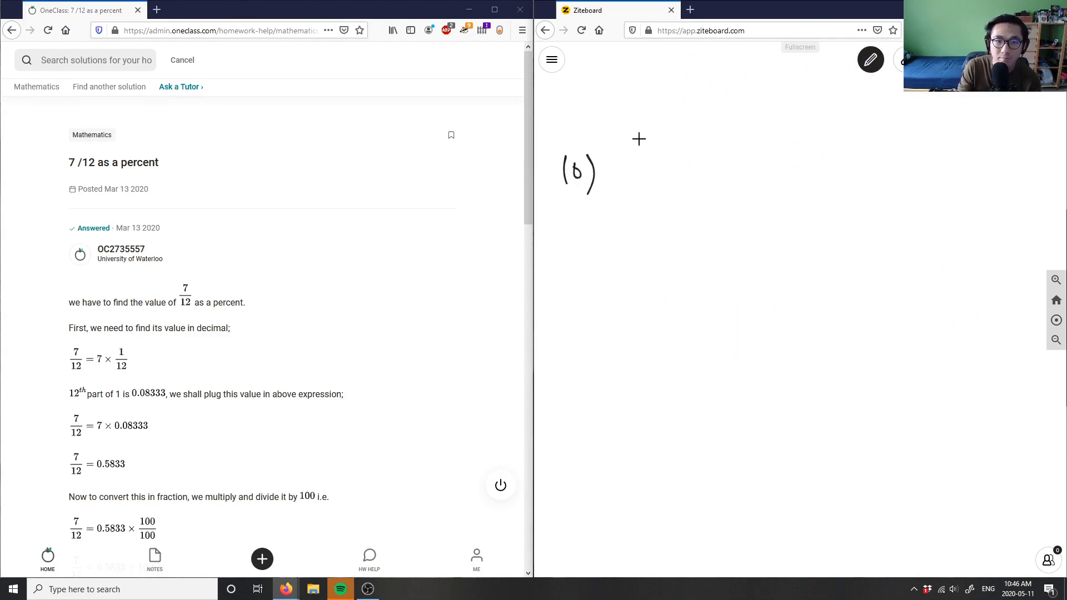
left_click_drag(622, 143, 680, 170)
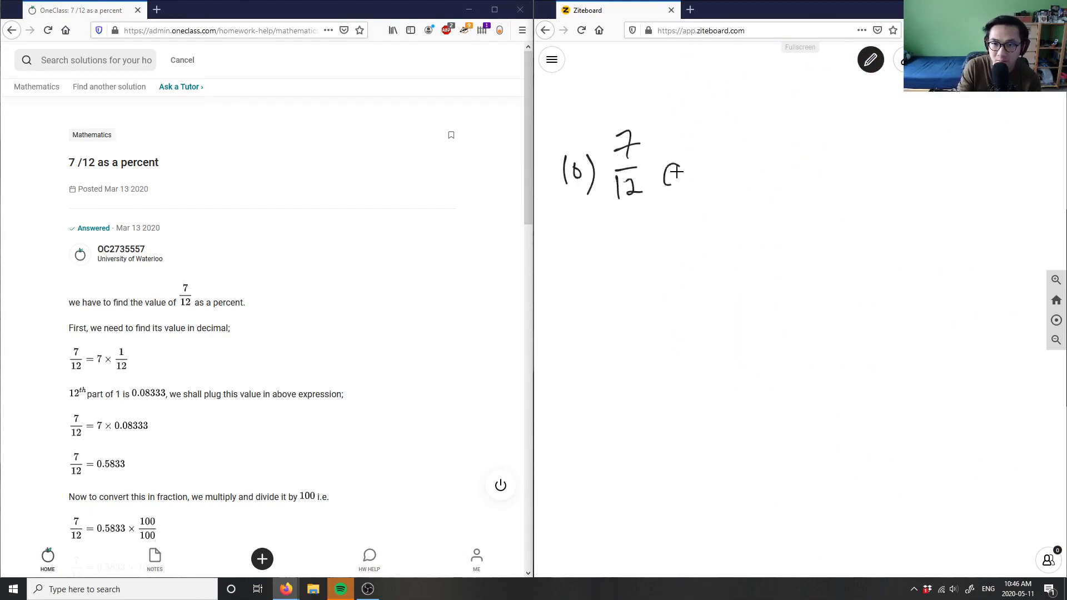
left_click_drag(673, 170, 826, 170)
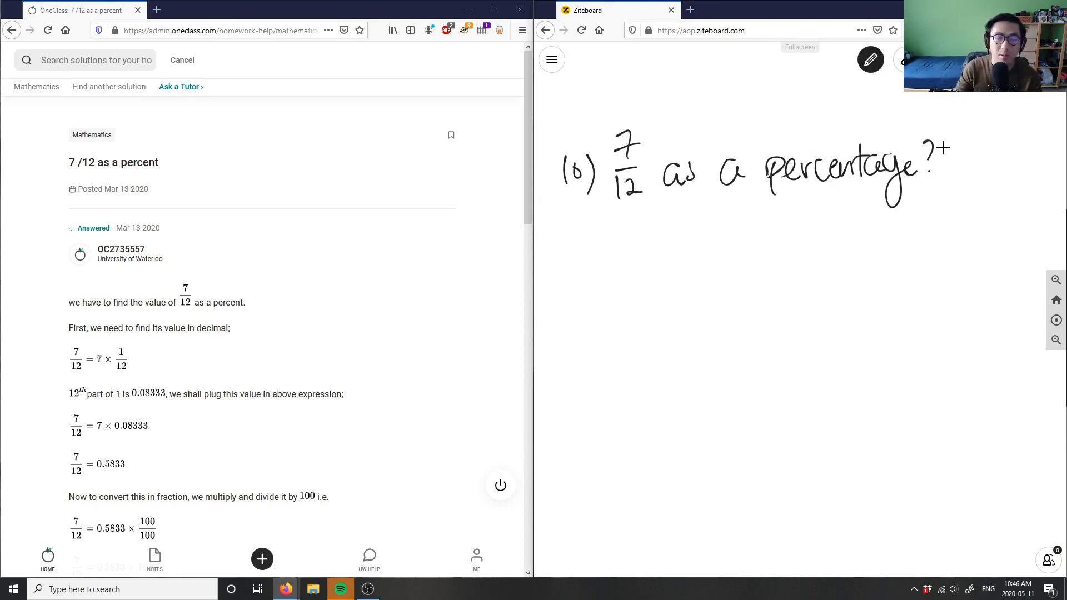
left_click(870, 60)
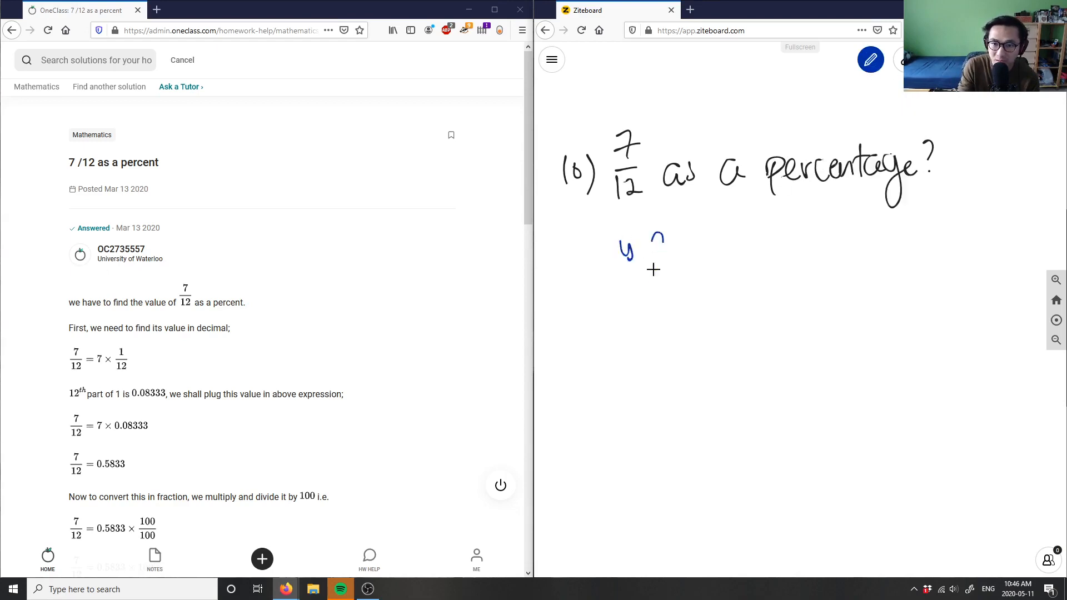
Write 'fraction ⇒ percentage (100)' in blue, with arrows routing through 'decimal'
left_click_drag(646, 255, 721, 256)
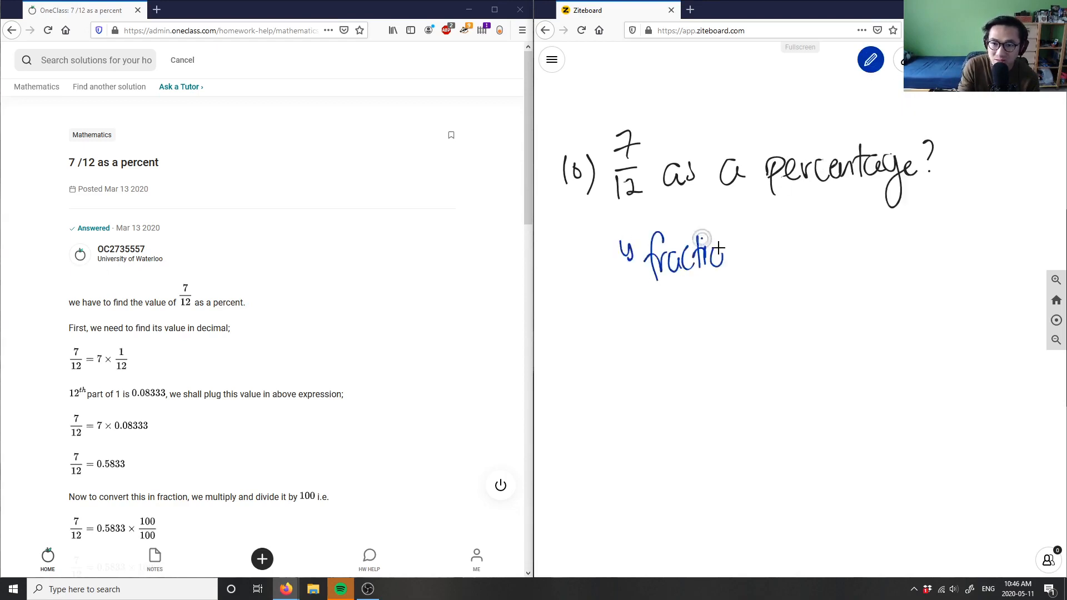
left_click_drag(749, 255, 847, 255)
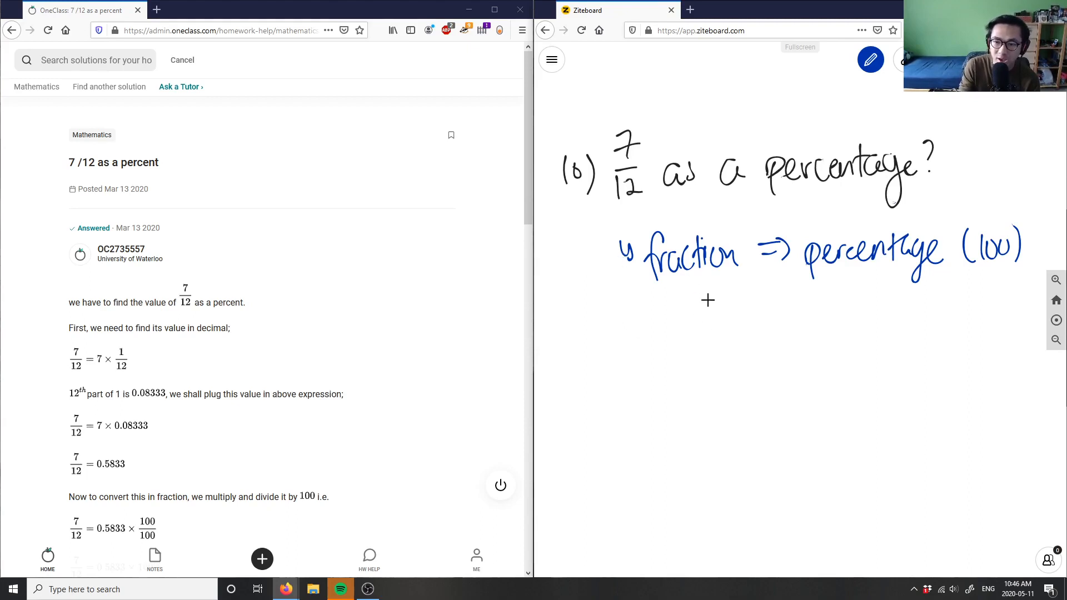
left_click_drag(714, 286, 796, 340)
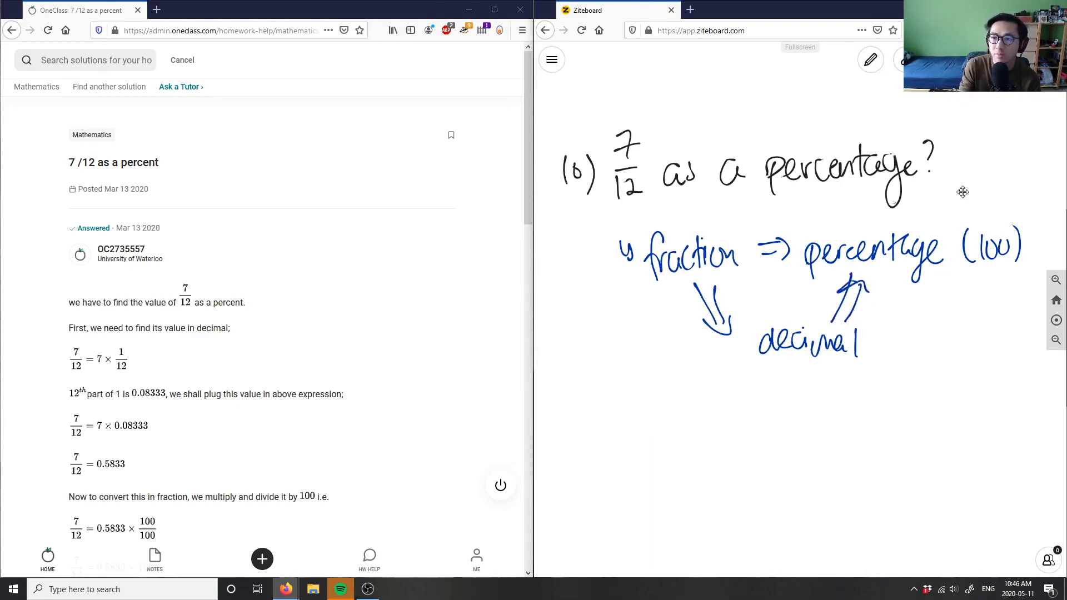
left_click(870, 60)
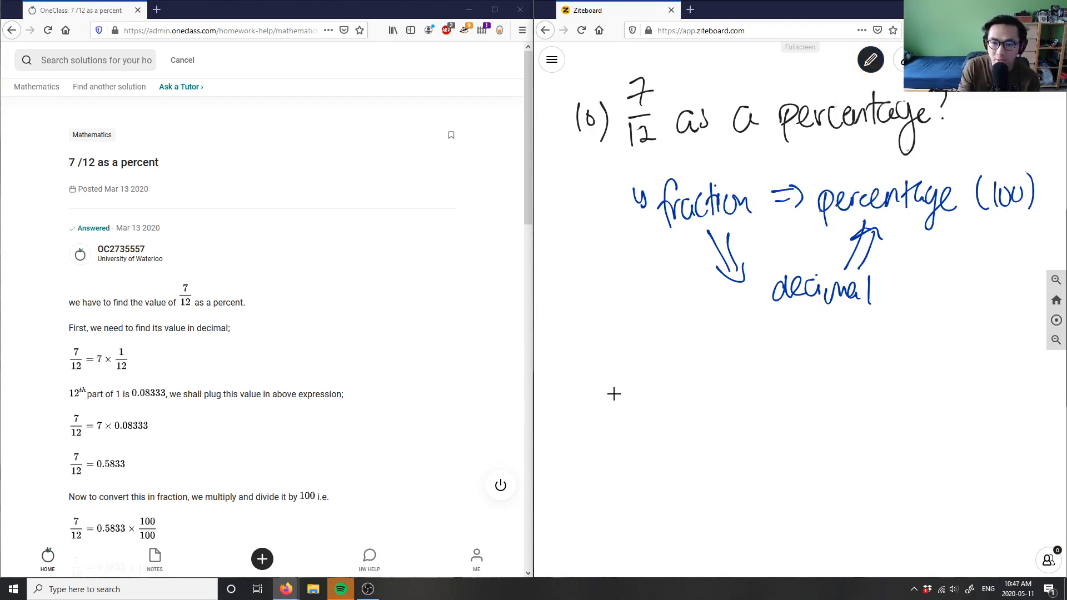
Set up 12 into 7.0000000 and get the first quotient digit 5, leaving 100
left_click_drag(612, 421, 803, 371)
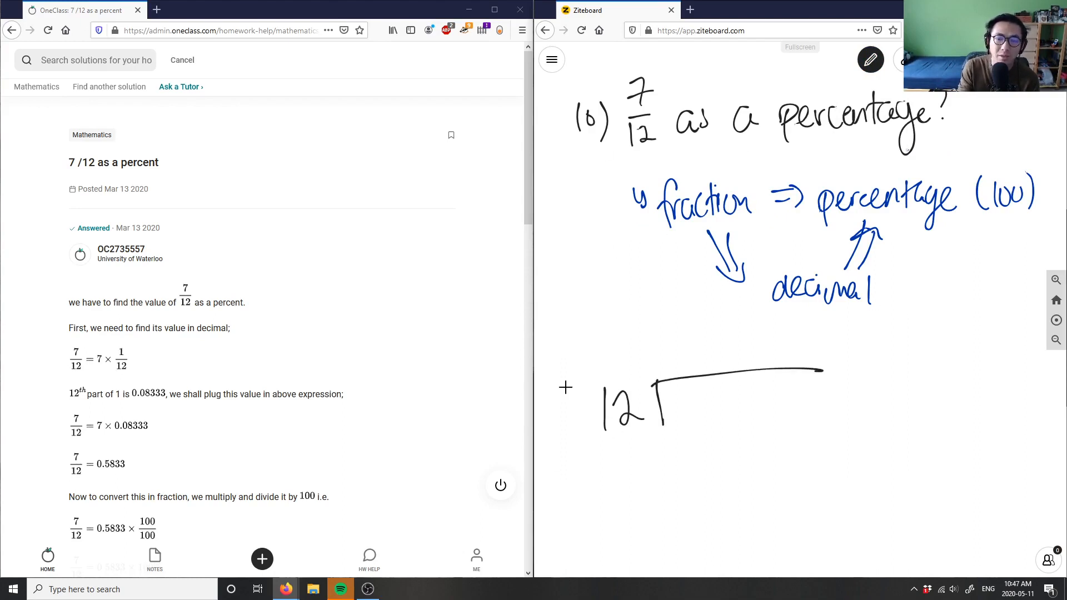
mouse_move(683, 396)
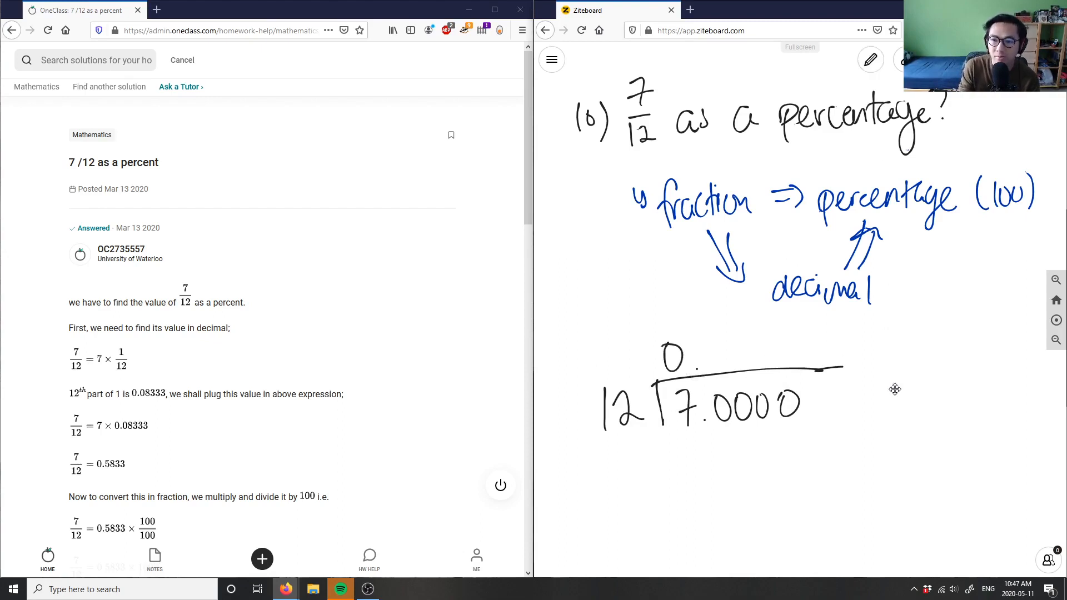
scroll("down", 3)
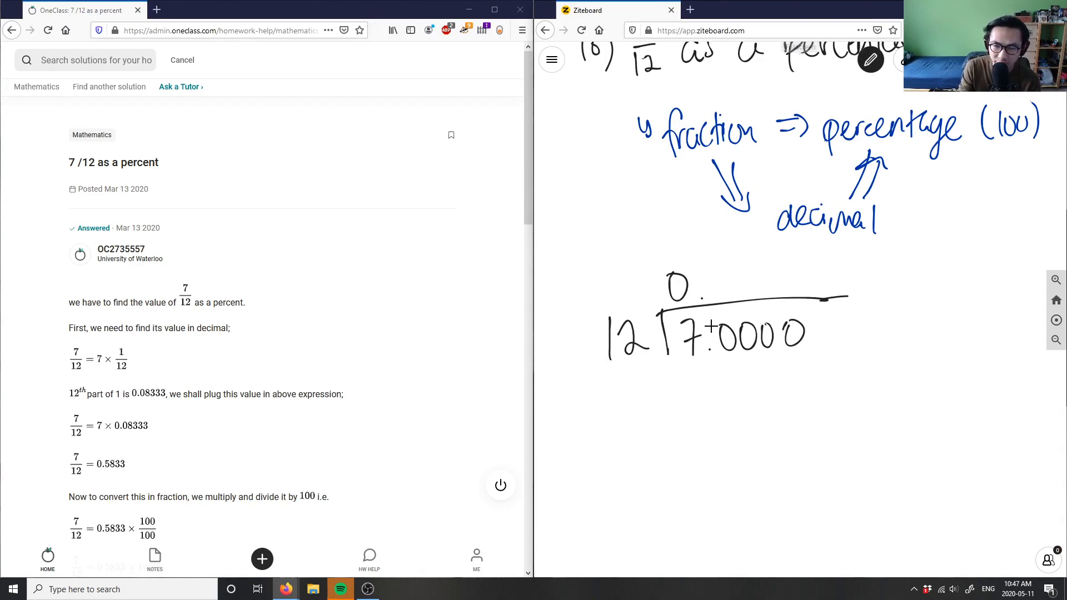
left_click_drag(718, 285, 735, 283)
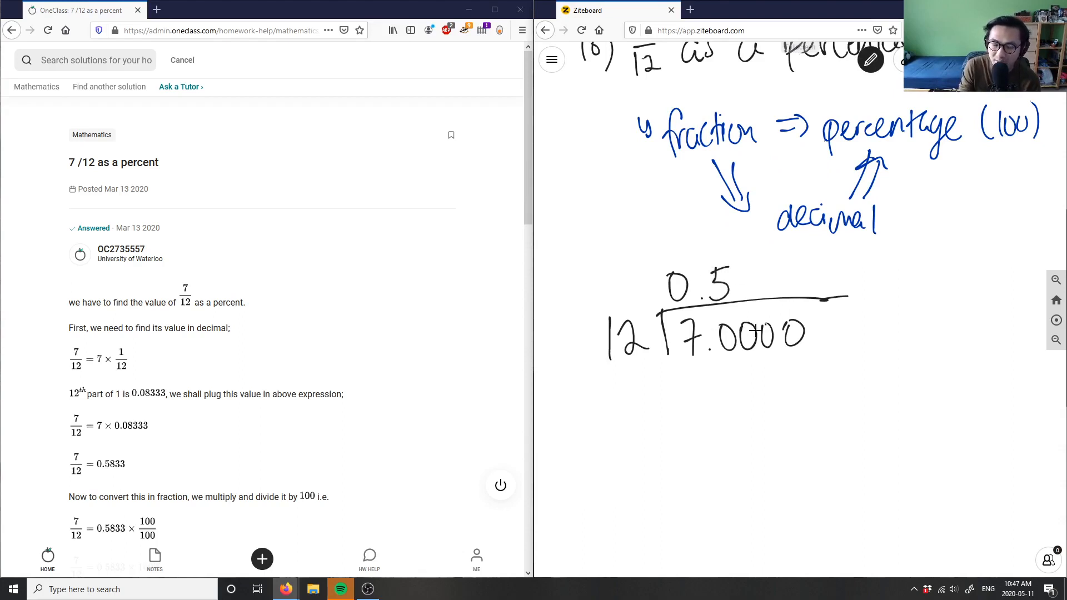
left_click_drag(684, 381, 735, 398)
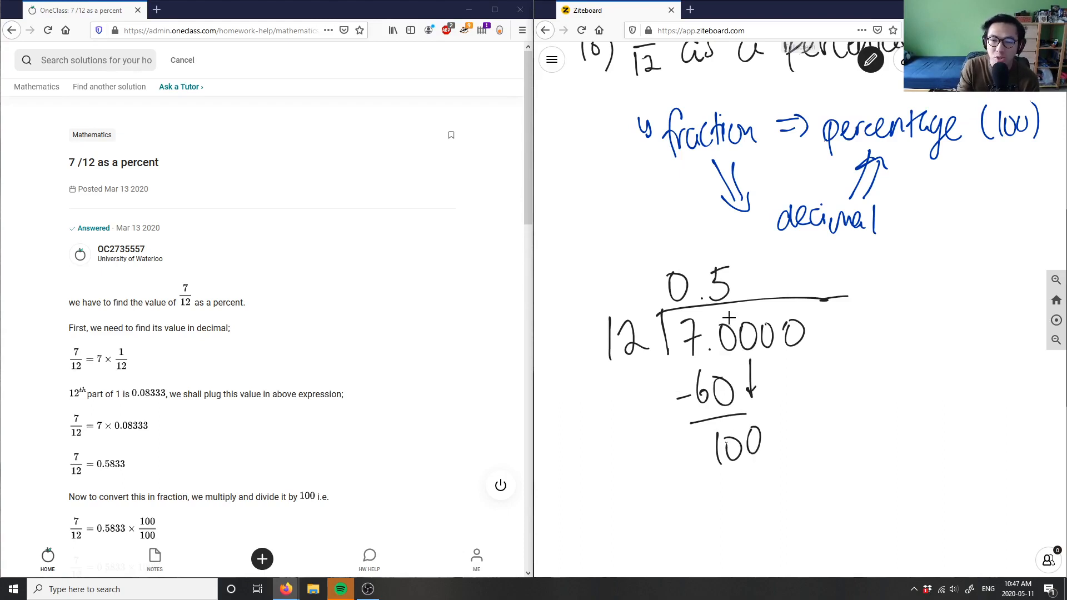
Continue the division with quotient digit 8 and repeating 3s, giving decimal = 0.583̄
left_click_drag(741, 276, 762, 282)
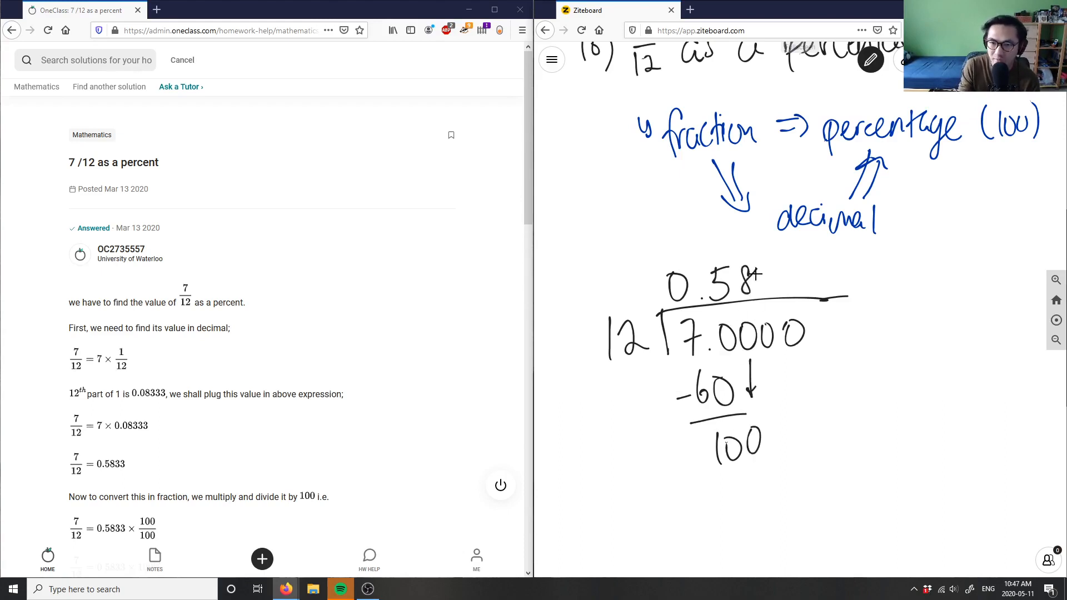
left_click_drag(727, 483, 769, 496)
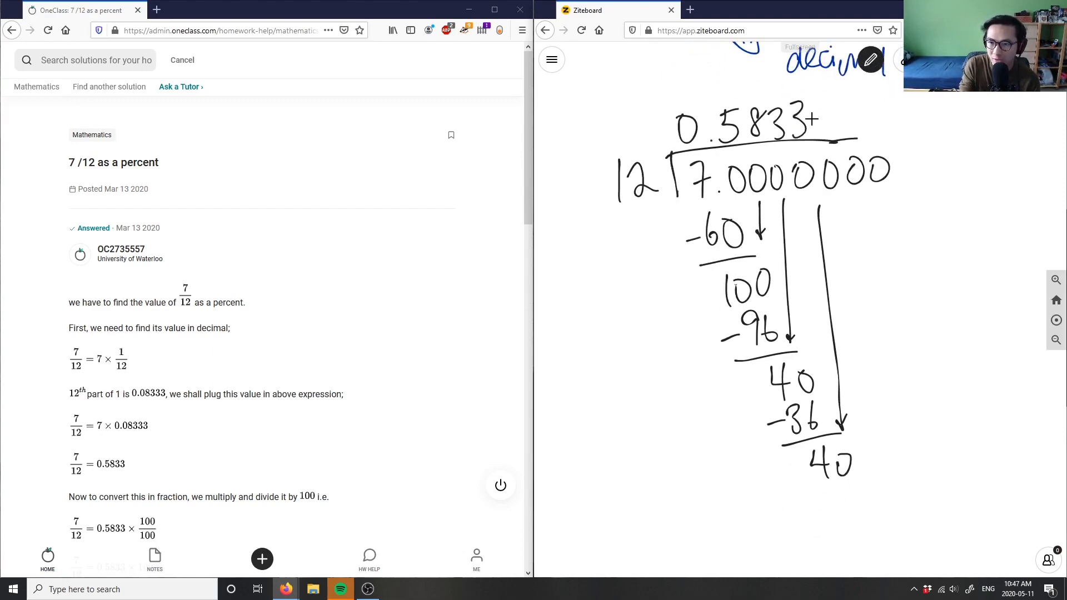
left_click_drag(830, 504, 858, 503)
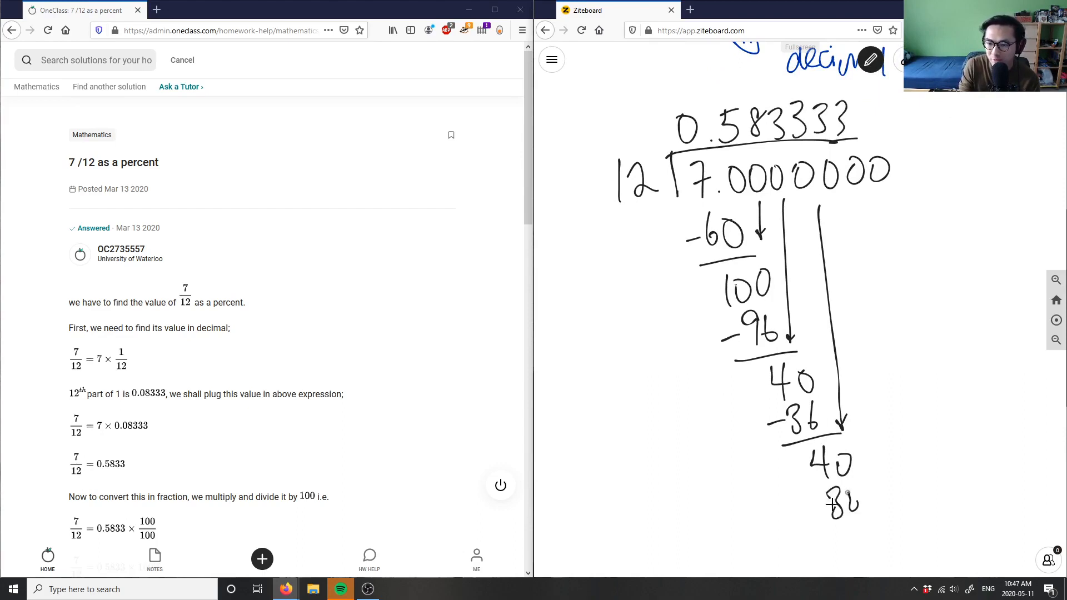
left_click_drag(810, 490, 892, 544)
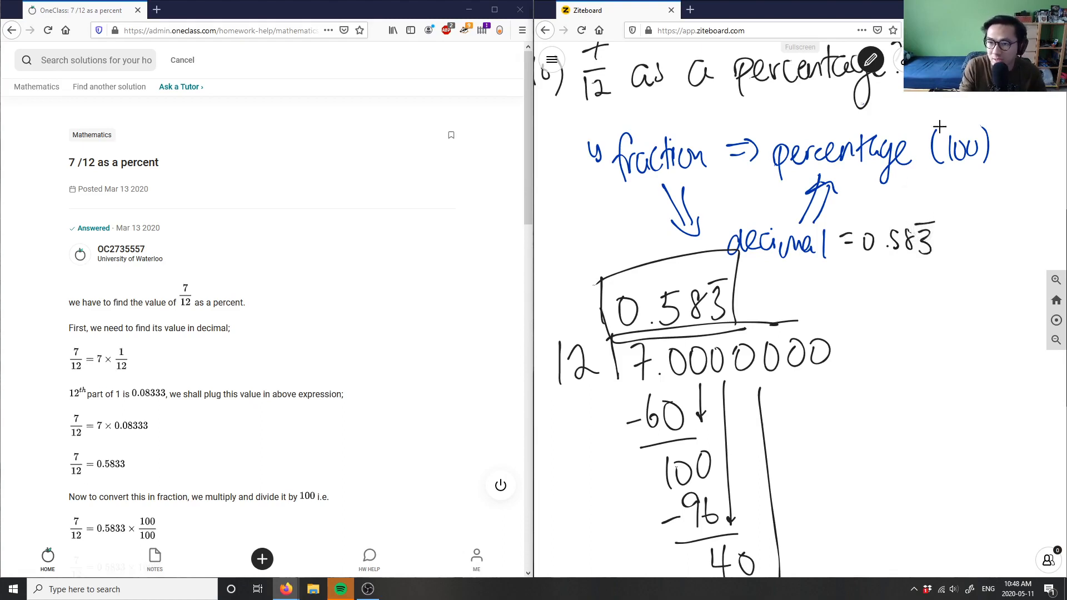
Write × 100% = 58.3̄% and draw a box around the final answer 58.3%
left_click(873, 60)
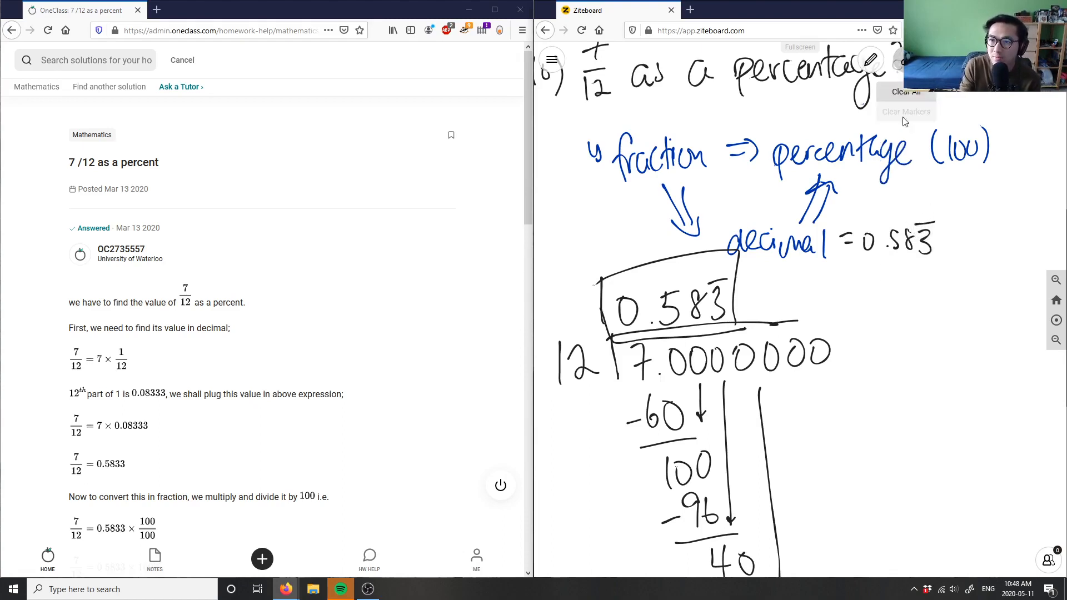
left_click(872, 59)
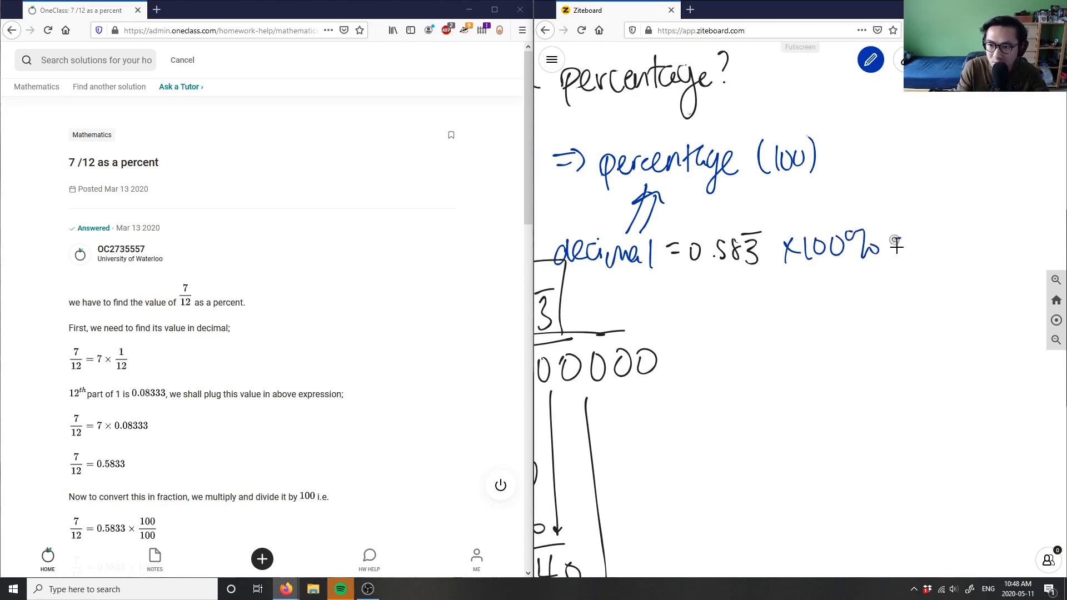
left_click_drag(891, 242, 912, 252)
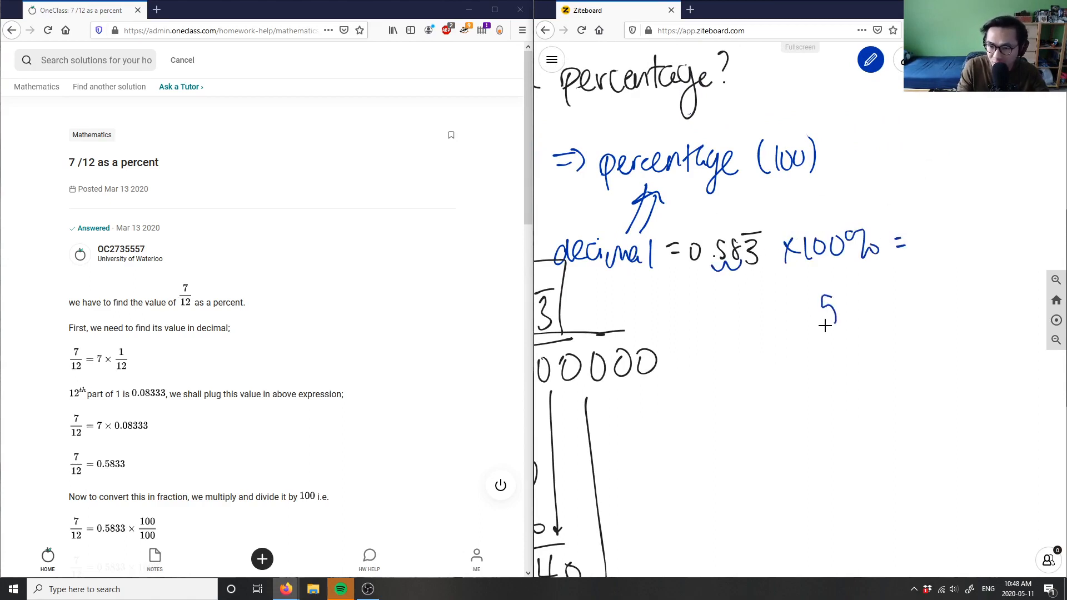
left_click_drag(824, 320, 898, 293)
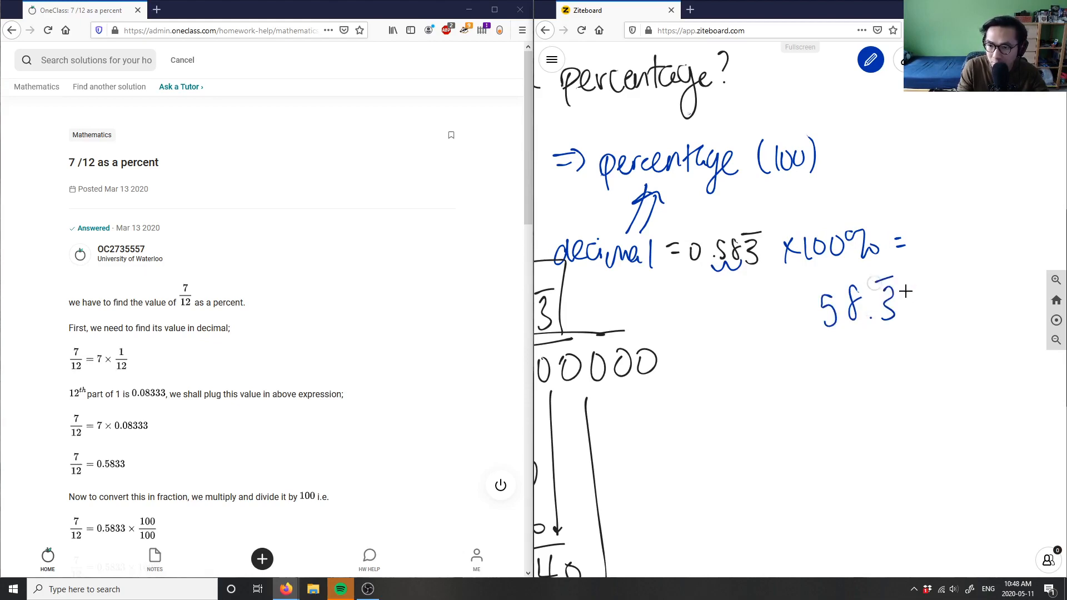
left_click_drag(912, 306, 966, 306)
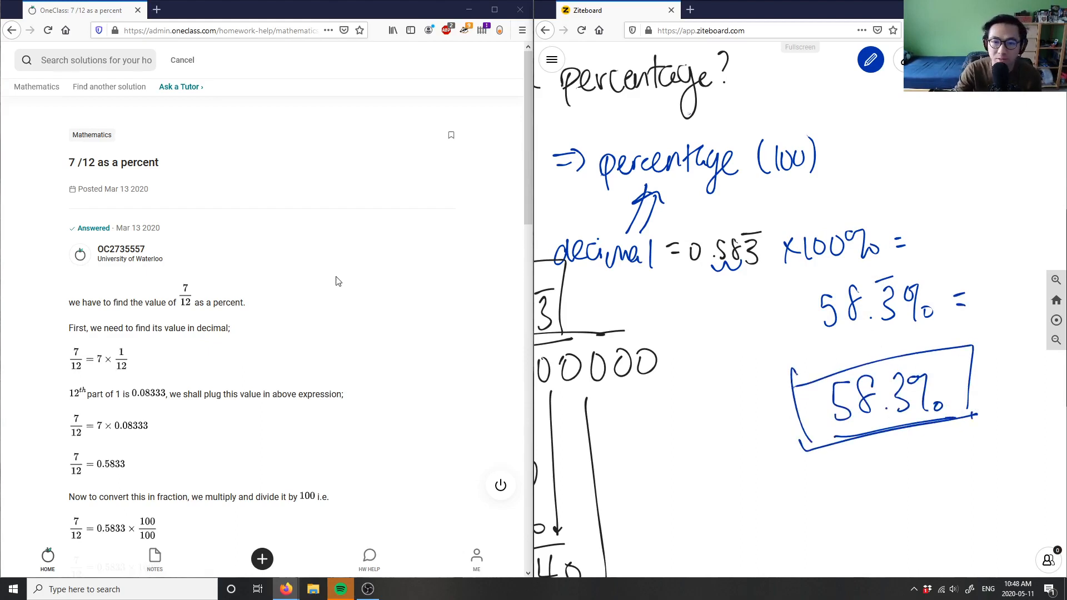
Scroll down the OneClass answer page to the Verify solution comment box
scroll("down", 3)
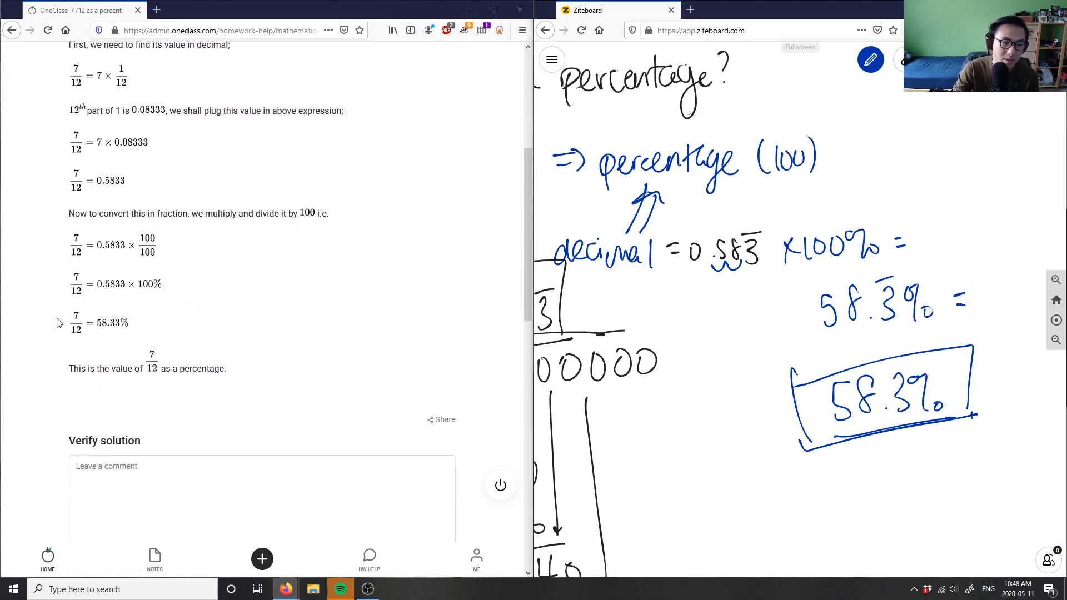
mouse_move(135, 324)
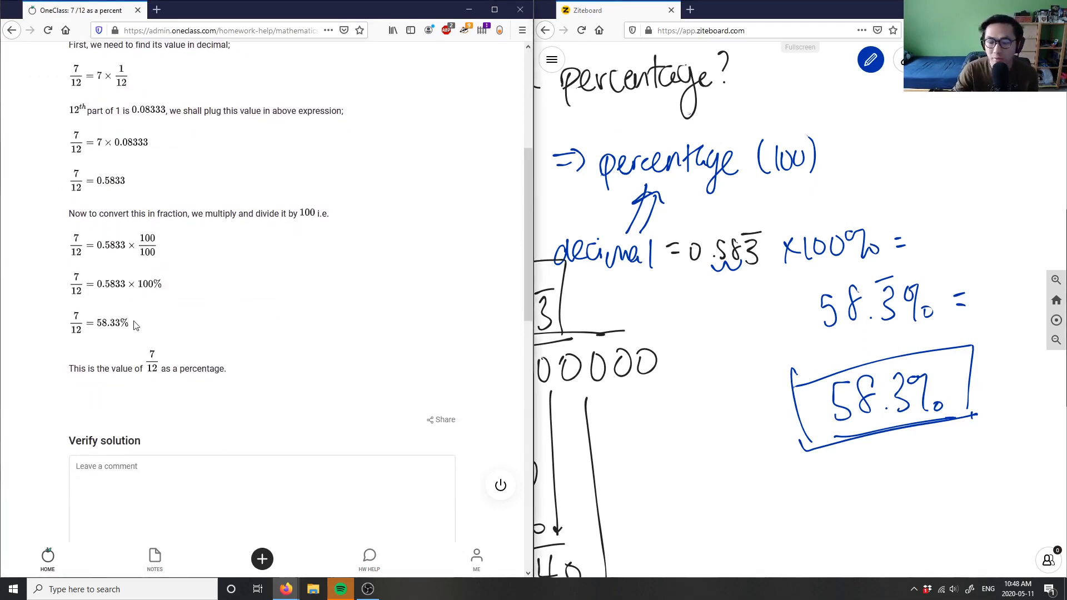
scroll("down", 3)
type("Solution is correct, gfo")
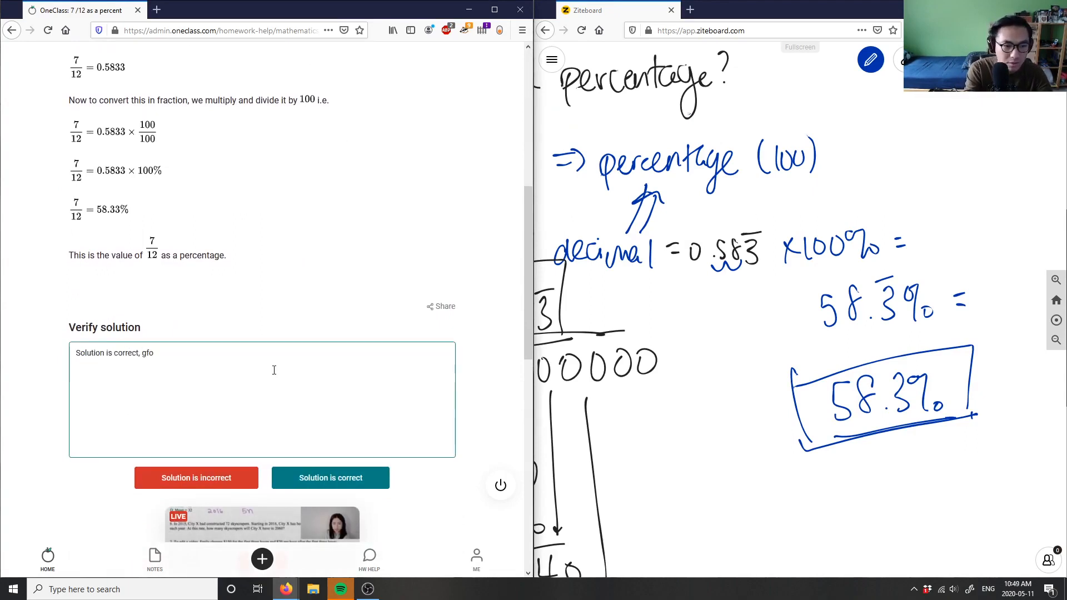
Type 'Solution is correct, good analysis…', adding that long division finds the decimal otherwise
type("good an")
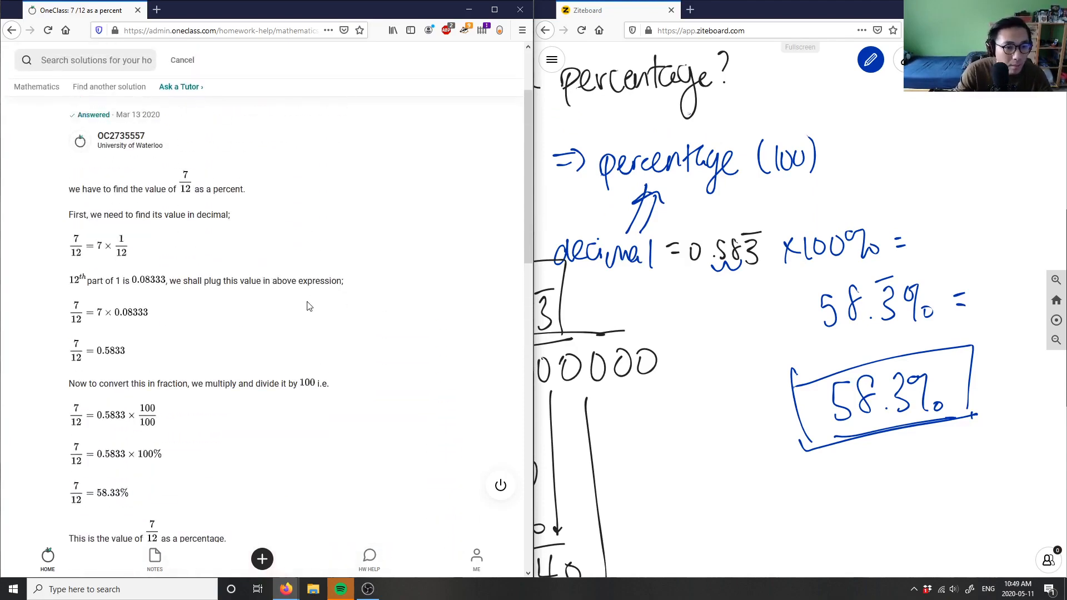
mouse_move(150, 303)
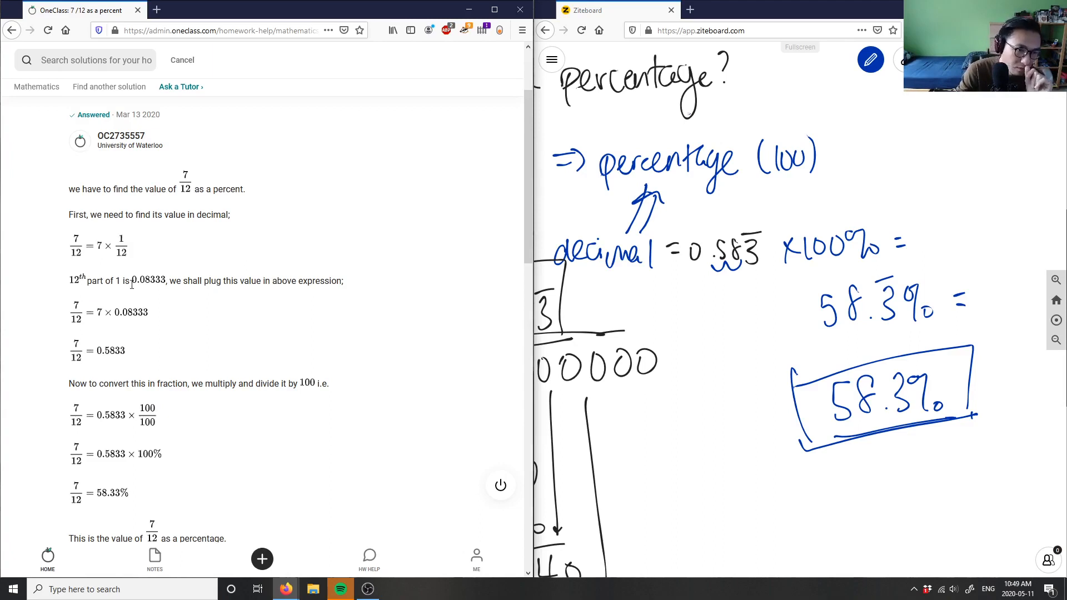
mouse_move(196, 322)
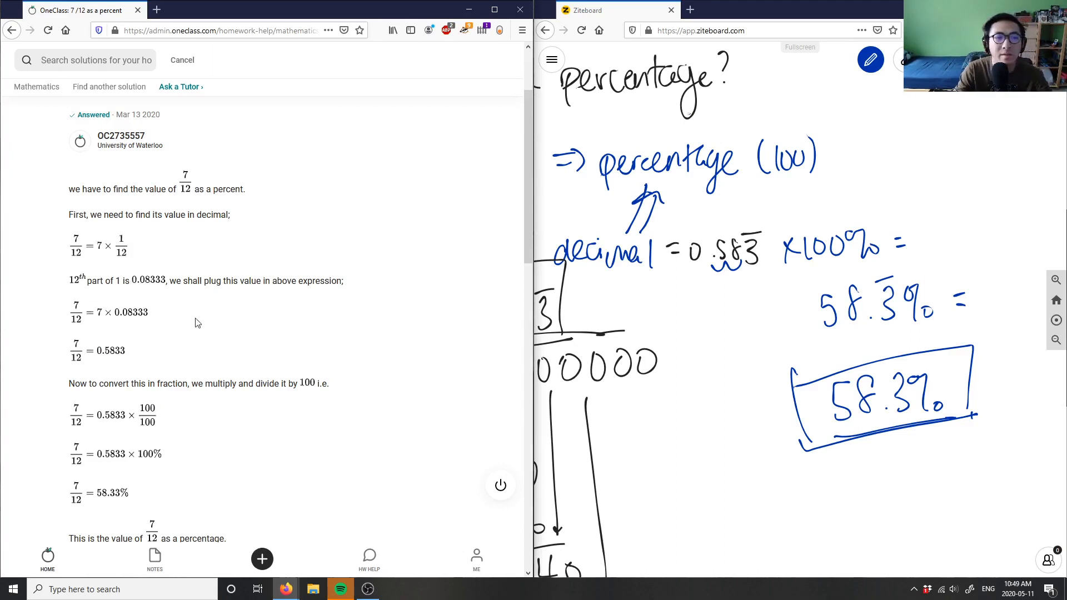
mouse_move(172, 338)
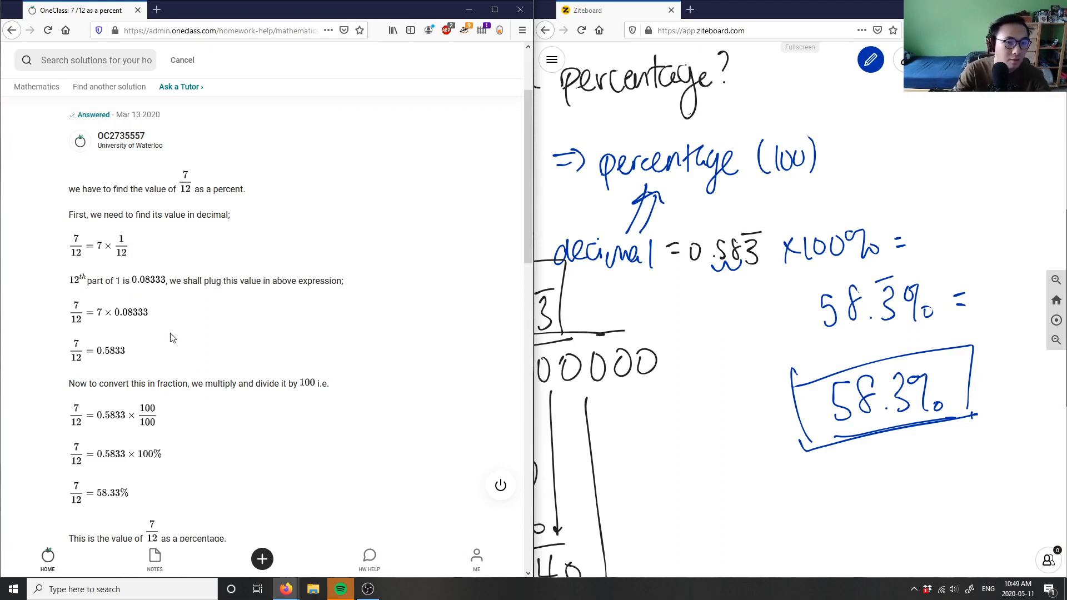
type("Solution is correct, good analysis")
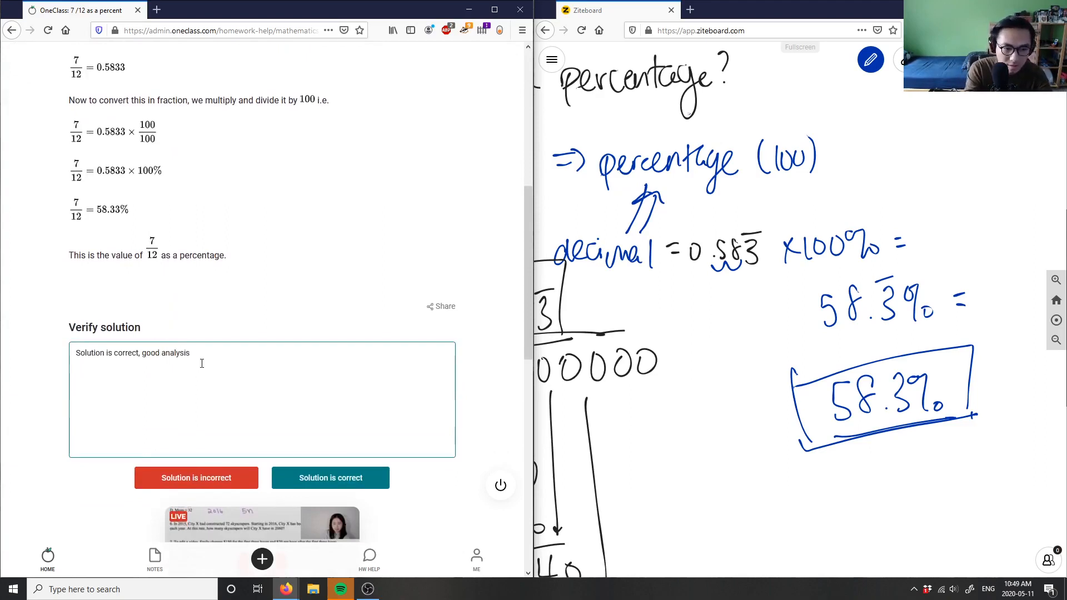
type("if you know common fractions as decim")
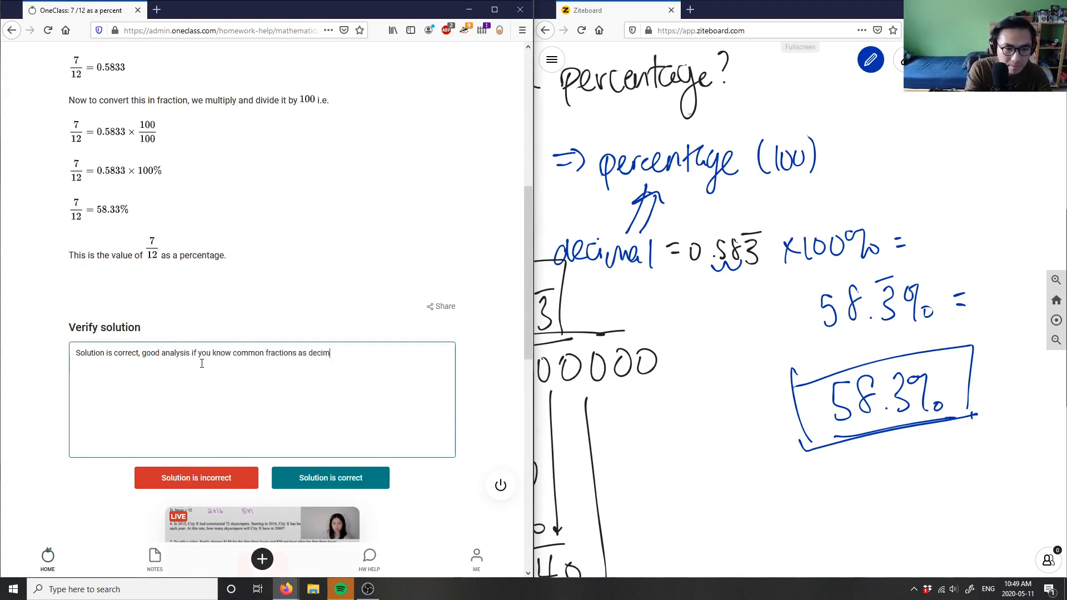
type("als. If not, then long division is required to solve for the decimal before we change it to a")
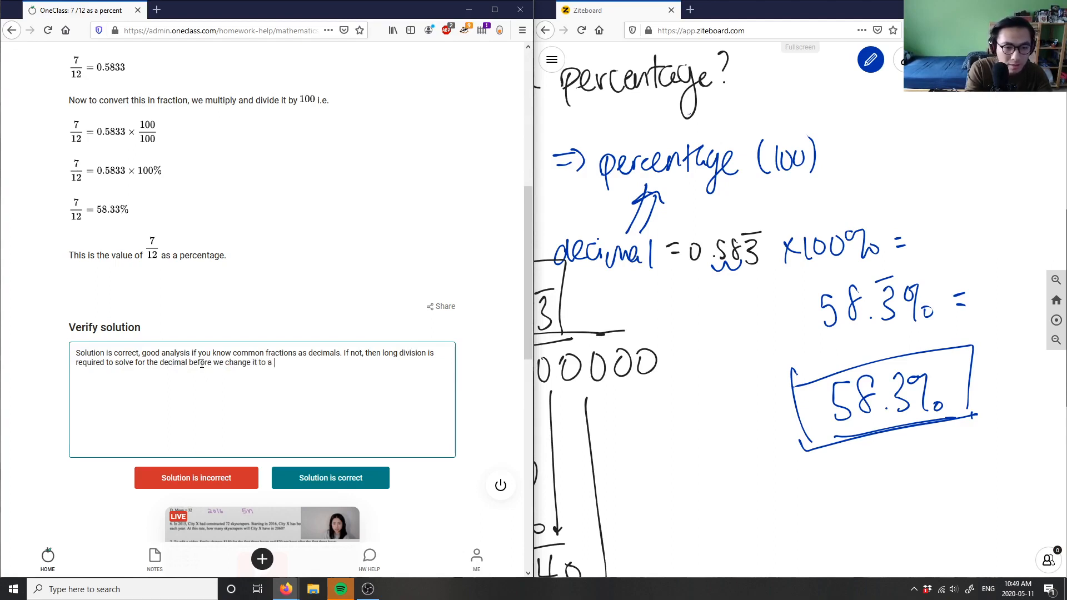
type("percentage.")
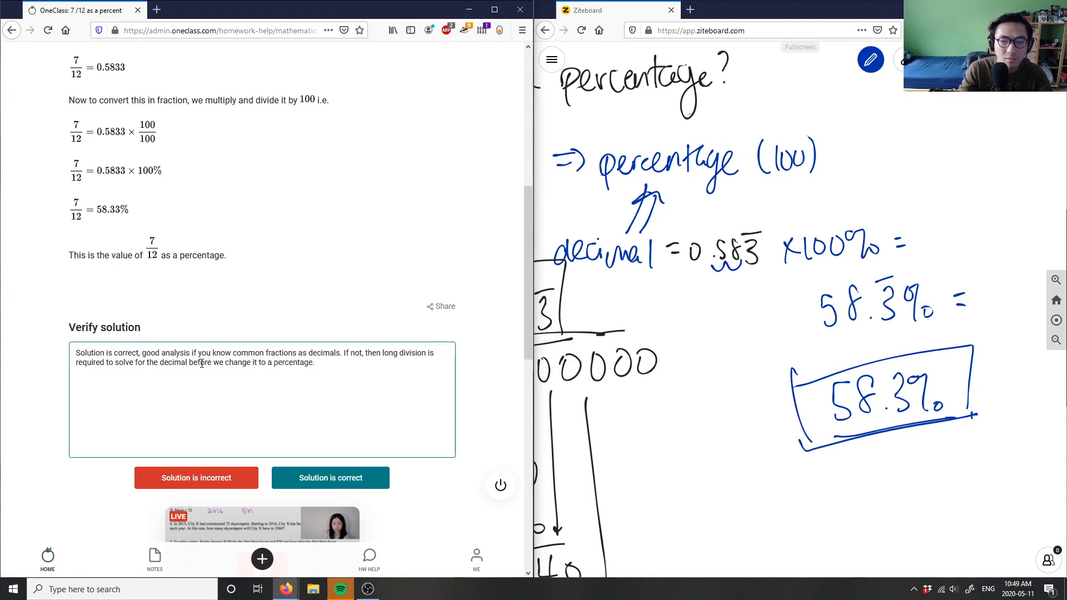